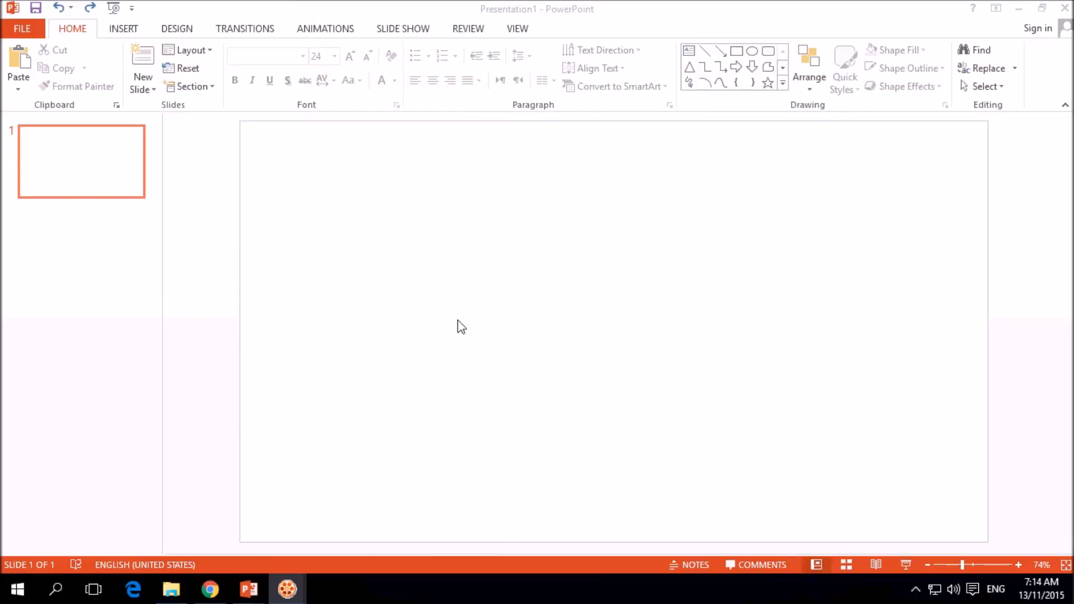
{"action": "mouse_move", "coordinate": [543, 329]}
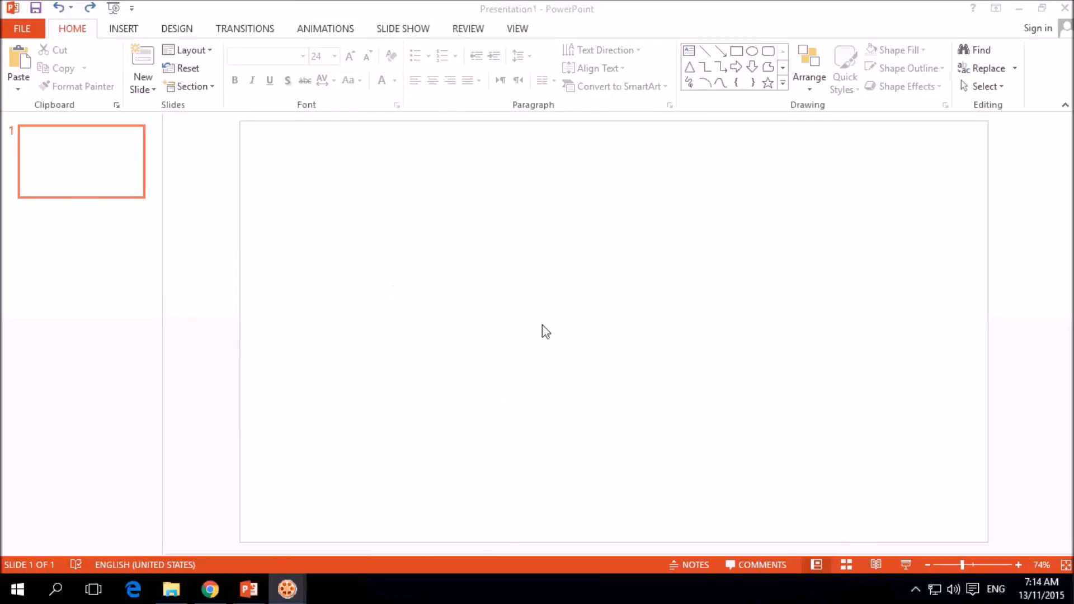
{"action": "mouse_move", "coordinate": [458, 285]}
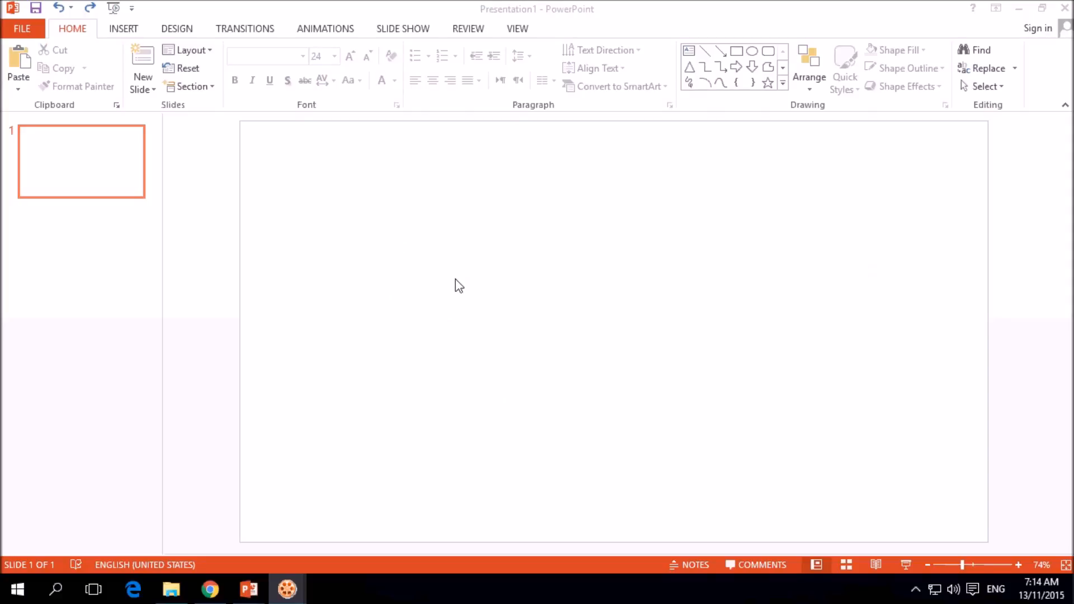
{"action": "mouse_move", "coordinate": [454, 290]}
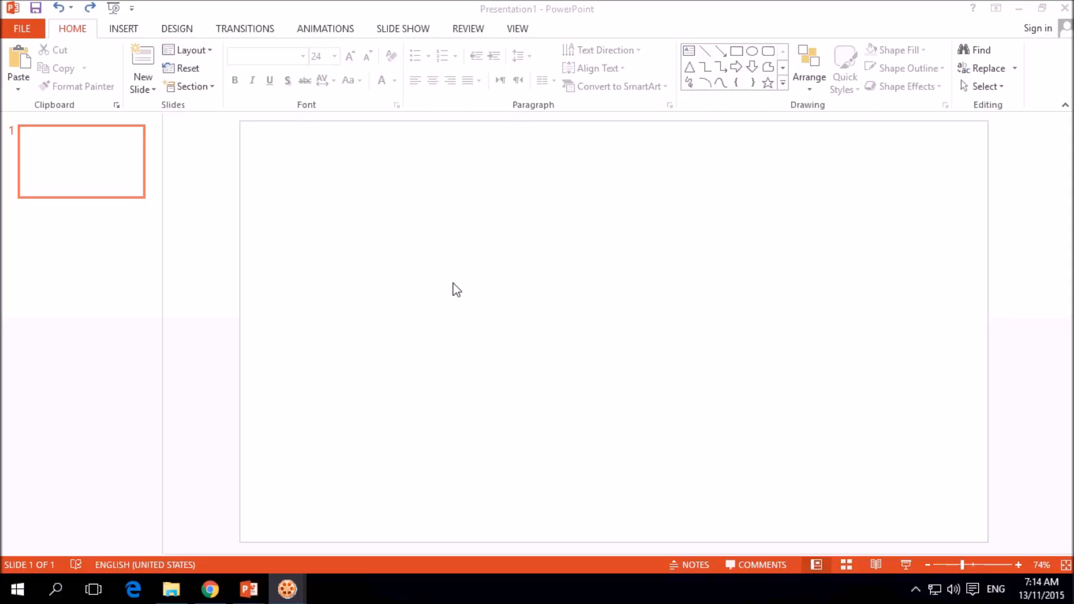
{"action": "mouse_move", "coordinate": [359, 284]}
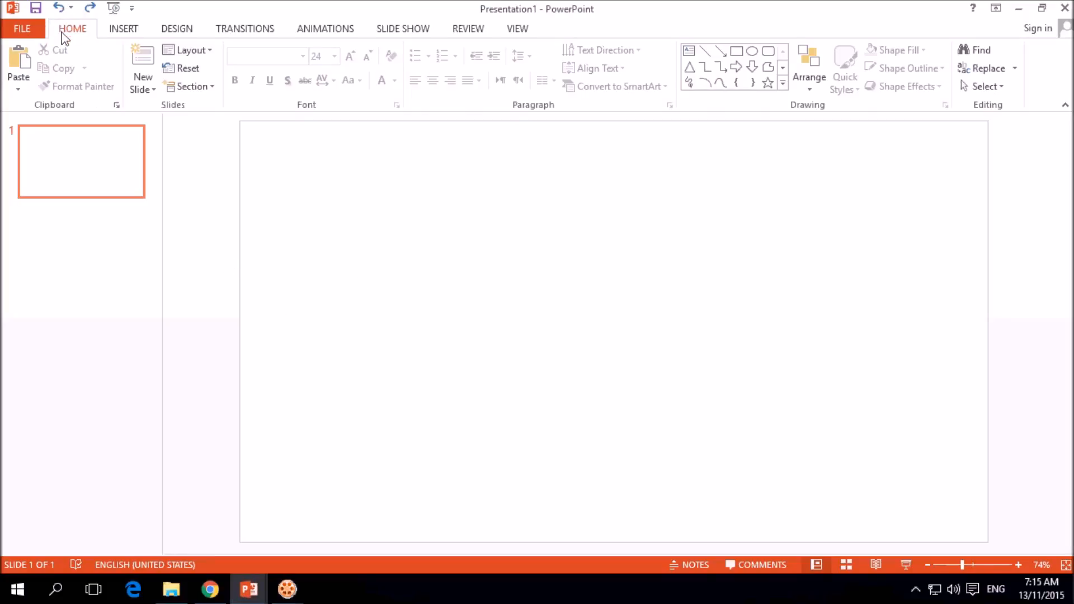
{"action": "mouse_move", "coordinate": [706, 53]}
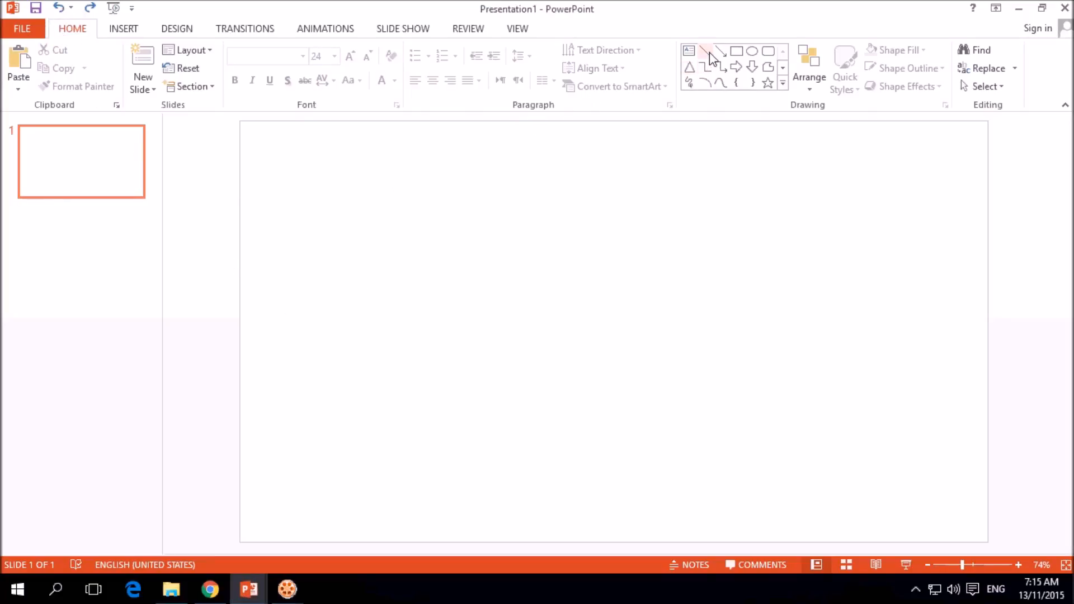
{"action": "mouse_move", "coordinate": [711, 48]}
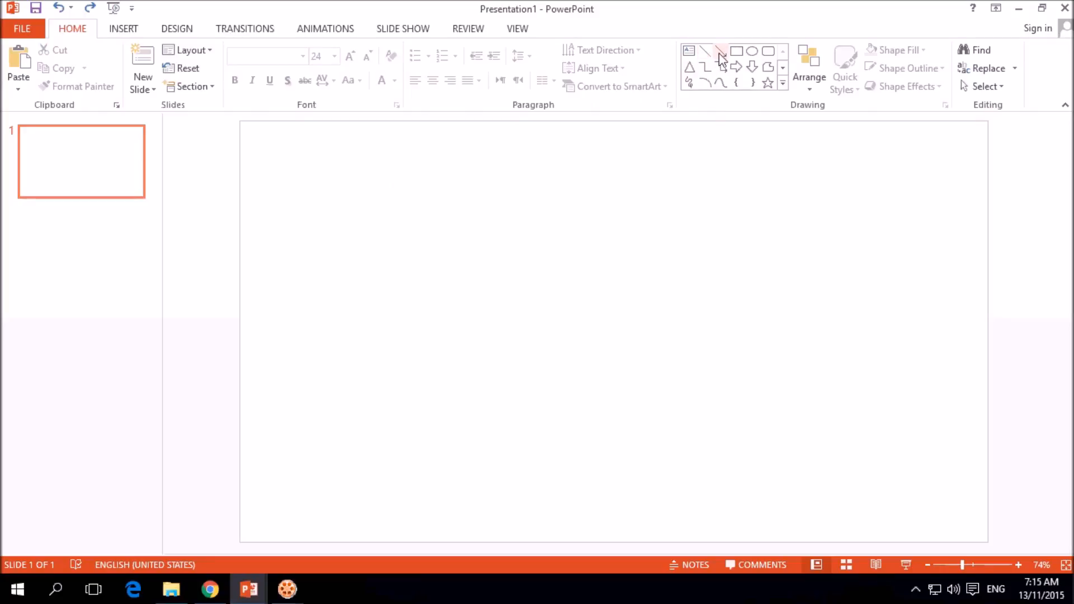
{"action": "mouse_move", "coordinate": [710, 55]}
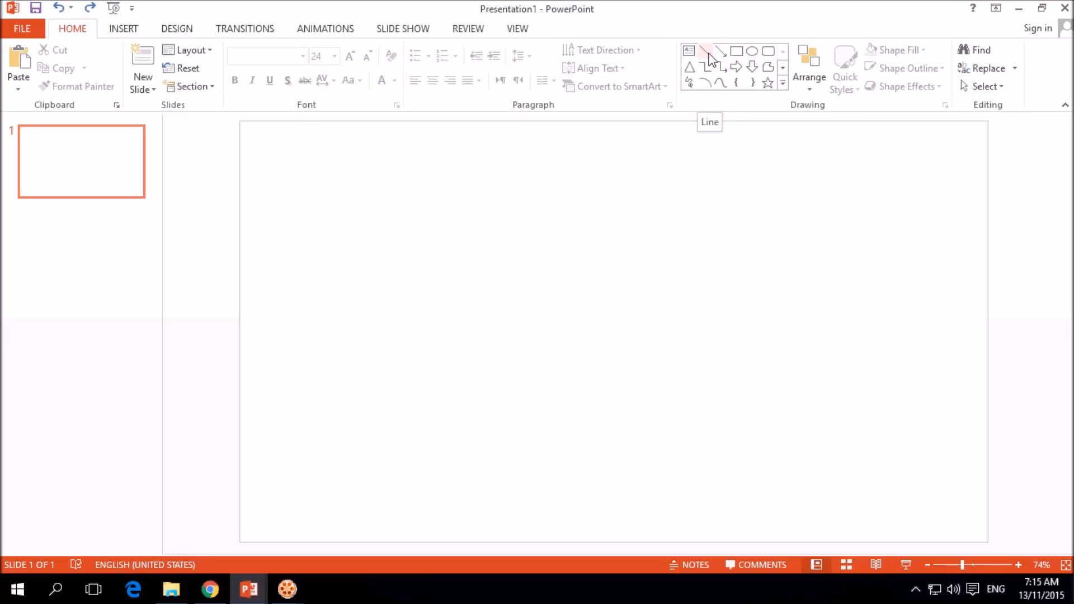
Pick the Line shape and draw a long horizontal line near the slide top
{"action": "left_click", "coordinate": [707, 51]}
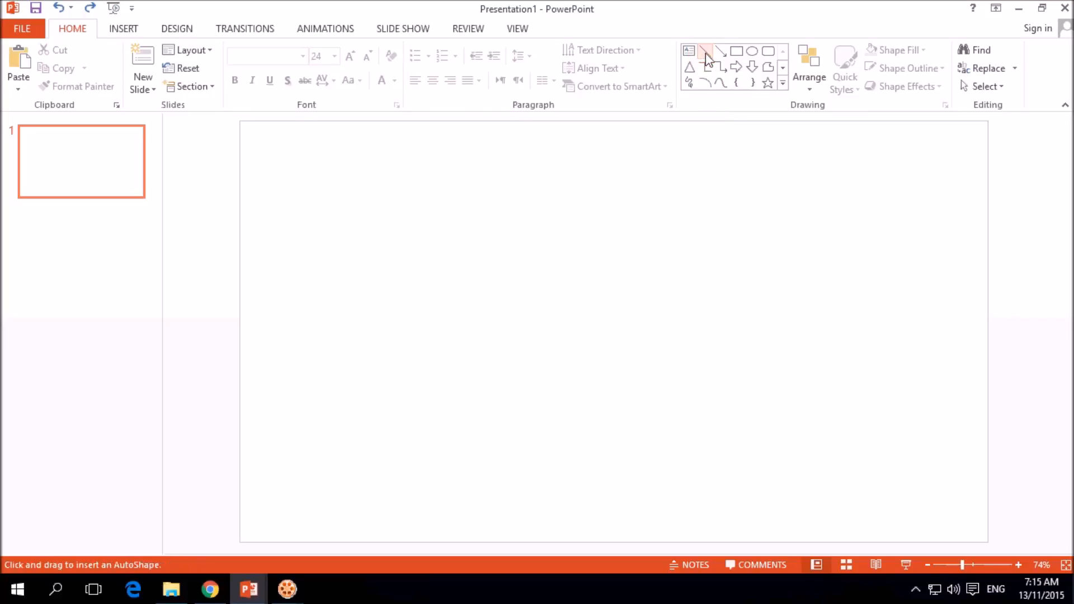
{"action": "left_click", "coordinate": [707, 51]}
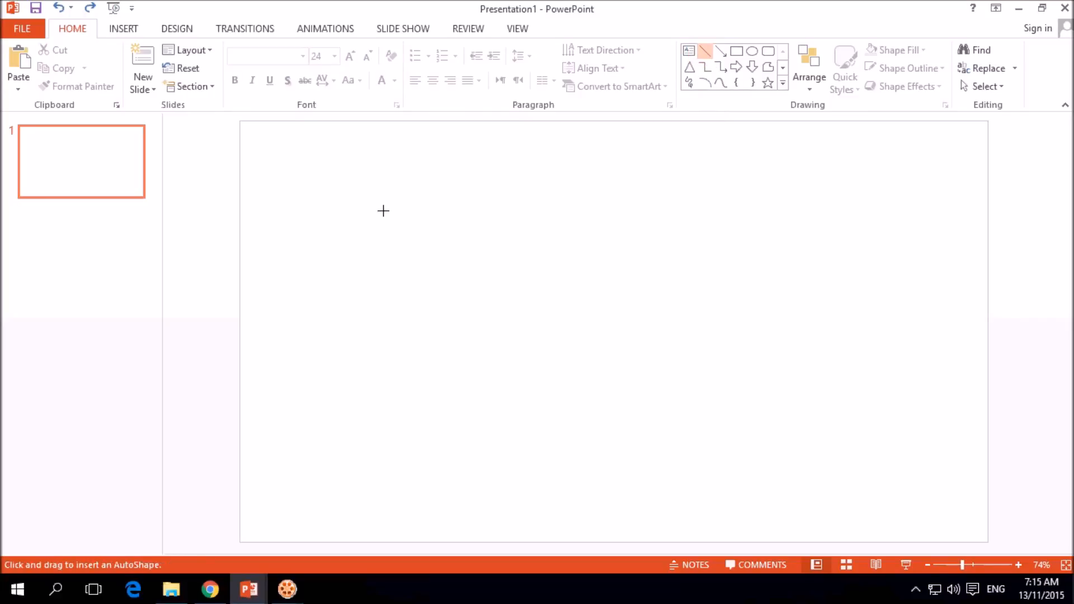
{"action": "mouse_move", "coordinate": [444, 212]}
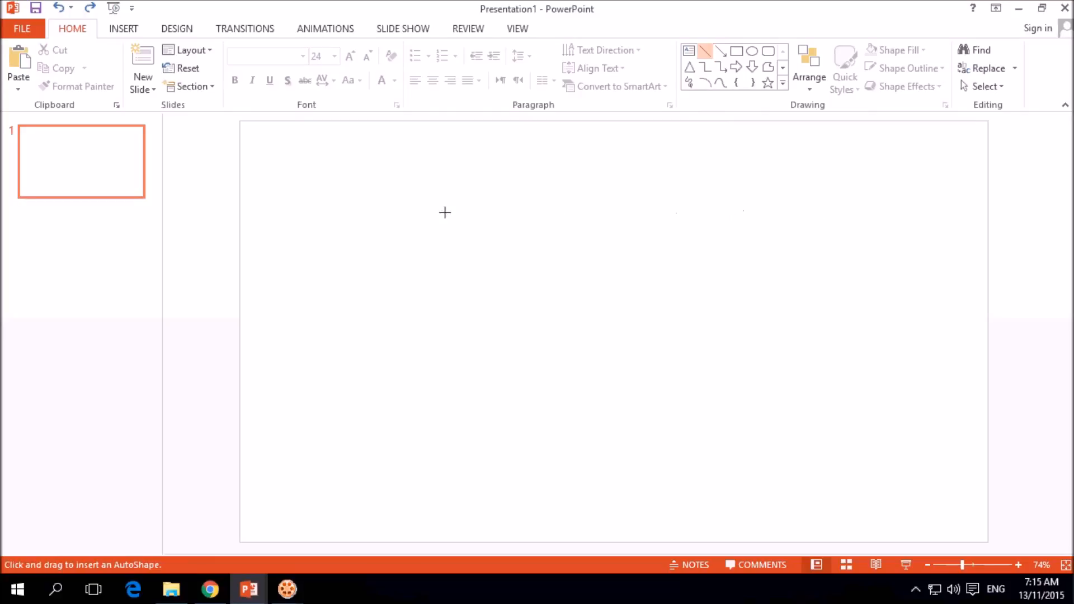
{"action": "mouse_move", "coordinate": [433, 209]}
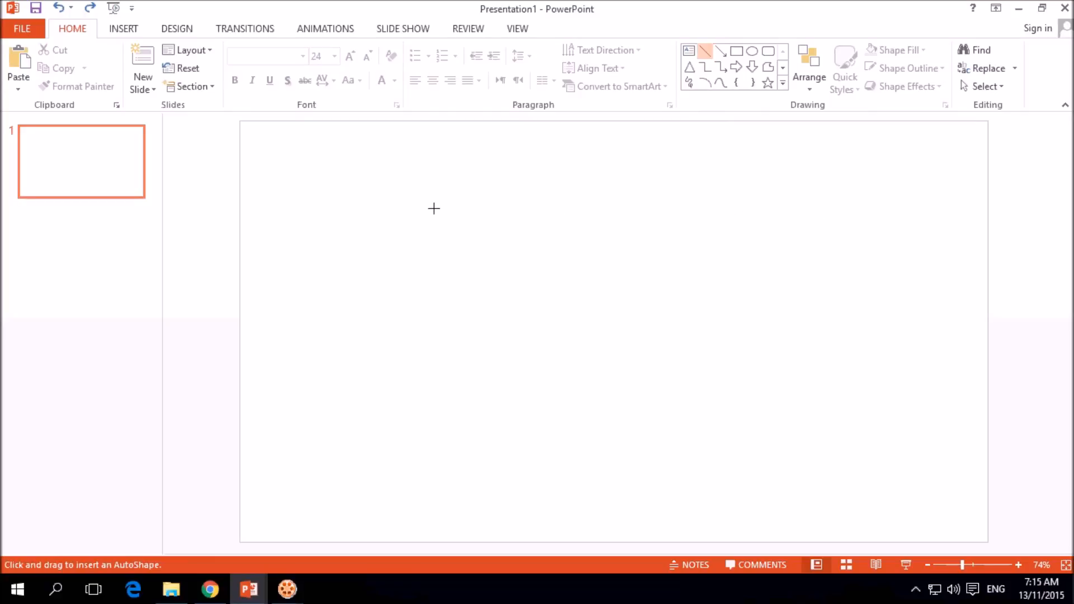
{"action": "mouse_move", "coordinate": [353, 197]}
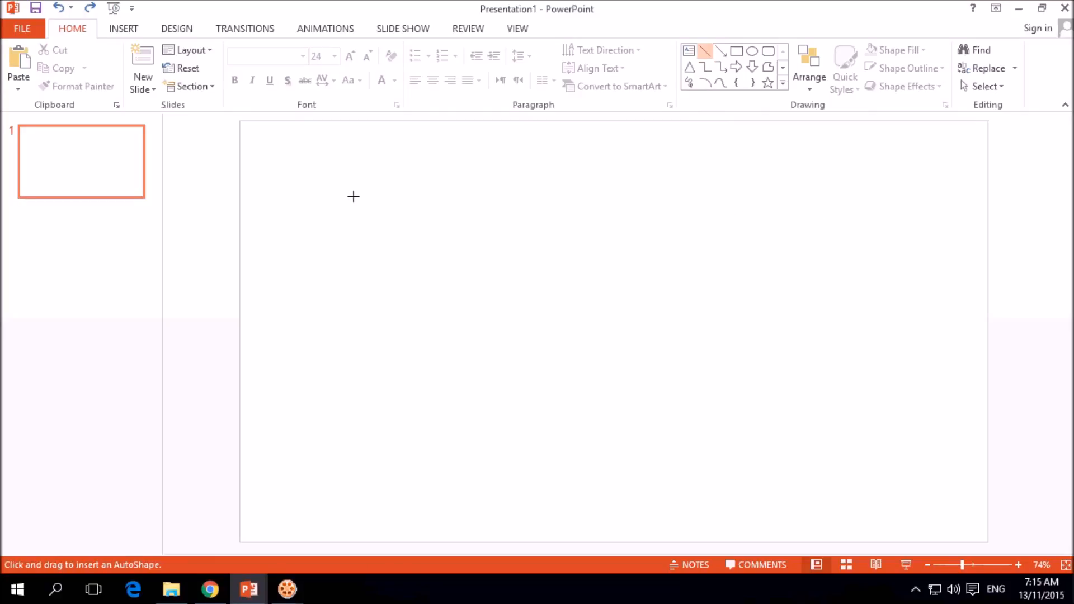
{"action": "left_click_drag", "start_coordinate": [353, 198], "coordinate": [745, 210]}
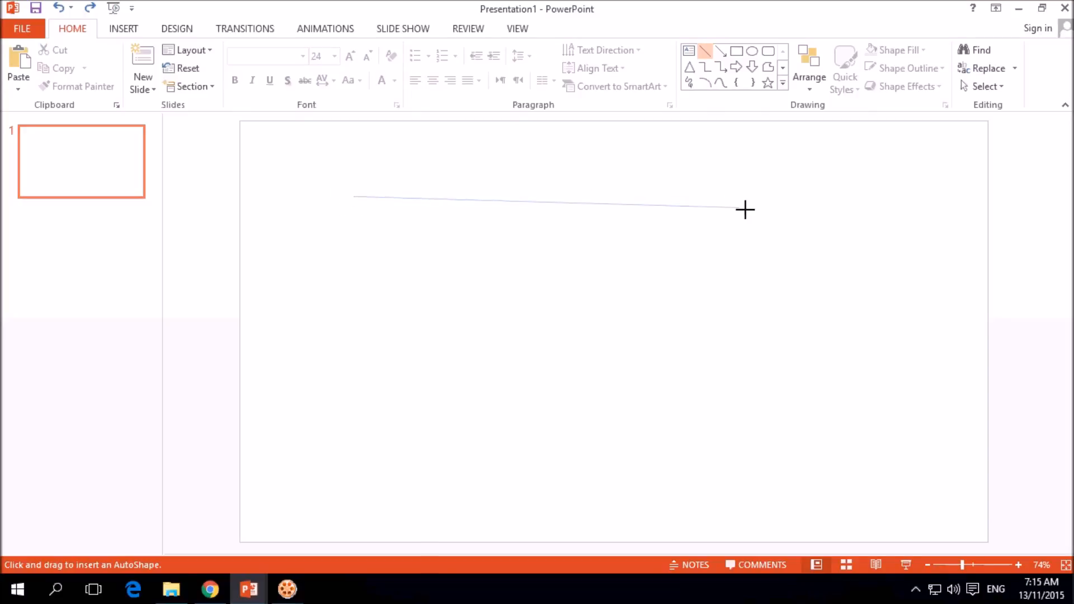
{"action": "left_click_drag", "start_coordinate": [744, 210], "coordinate": [840, 196]}
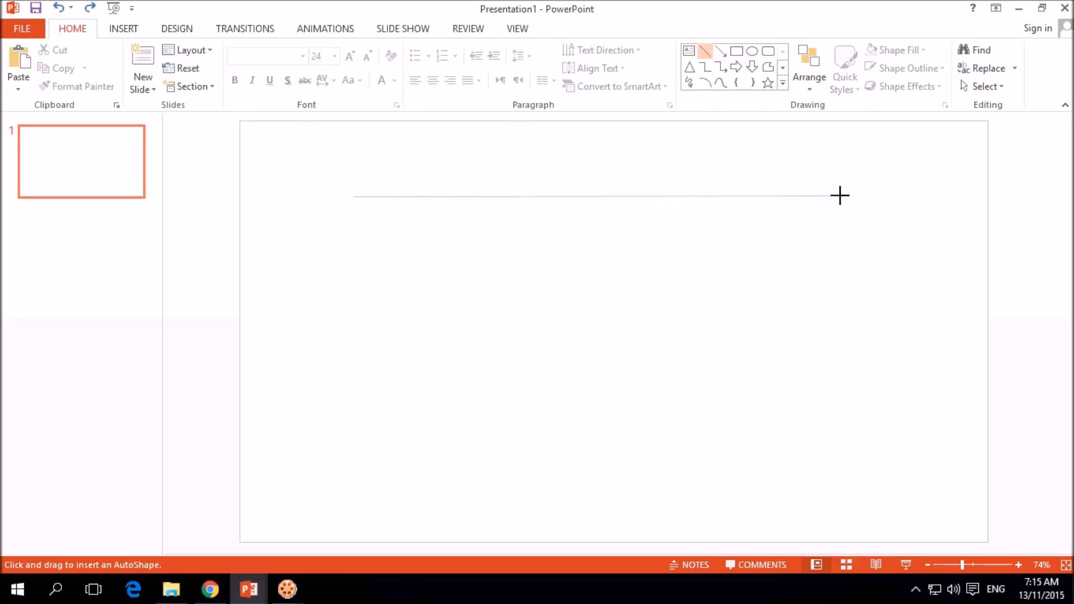
{"action": "left_click_drag", "start_coordinate": [354, 196], "coordinate": [822, 198]}
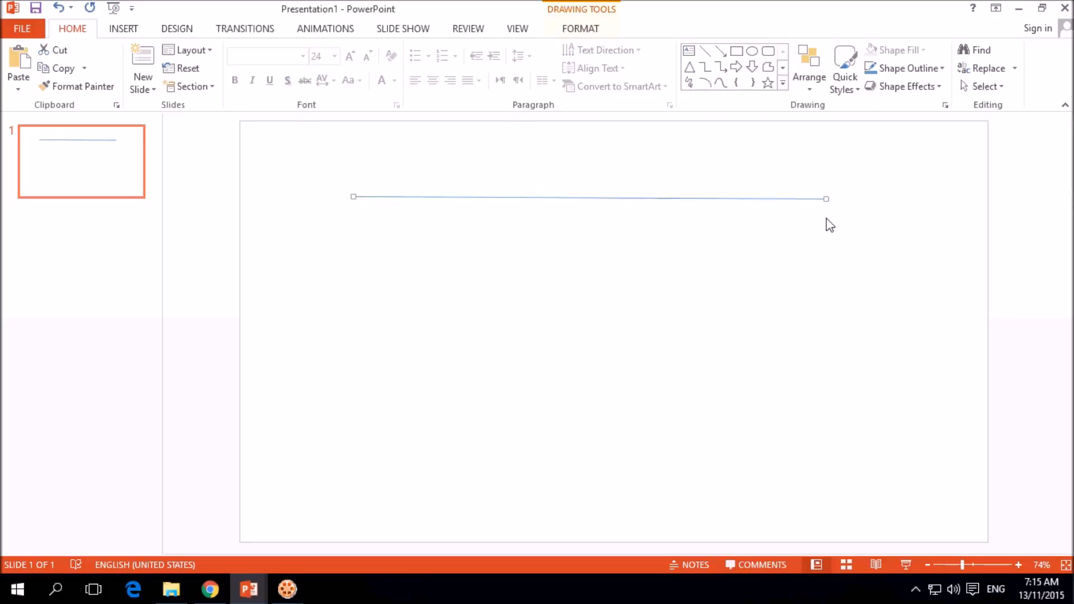
{"action": "mouse_move", "coordinate": [676, 229]}
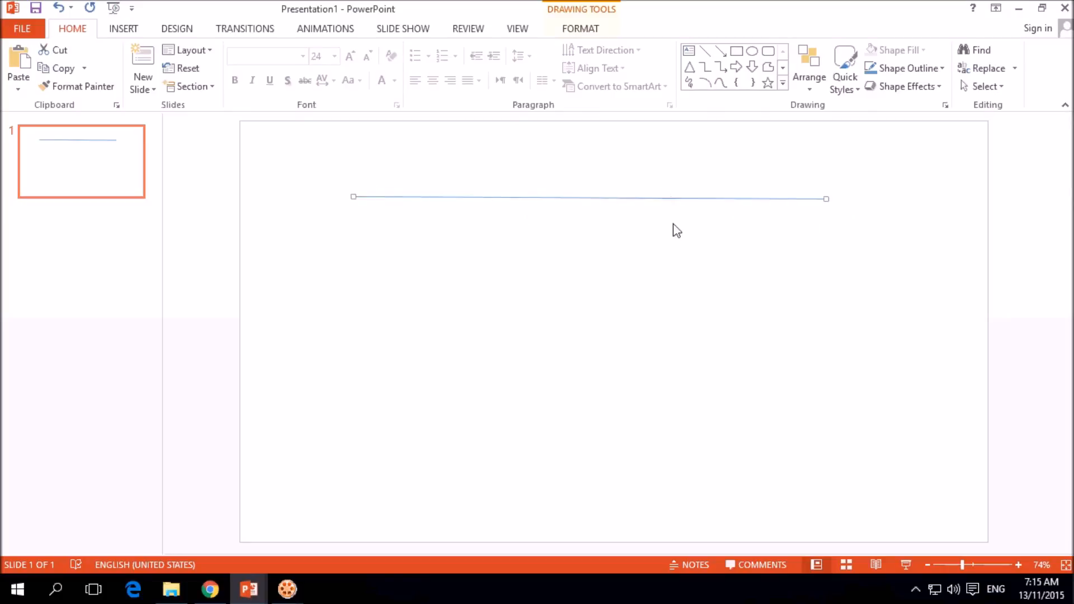
{"action": "mouse_move", "coordinate": [645, 287]}
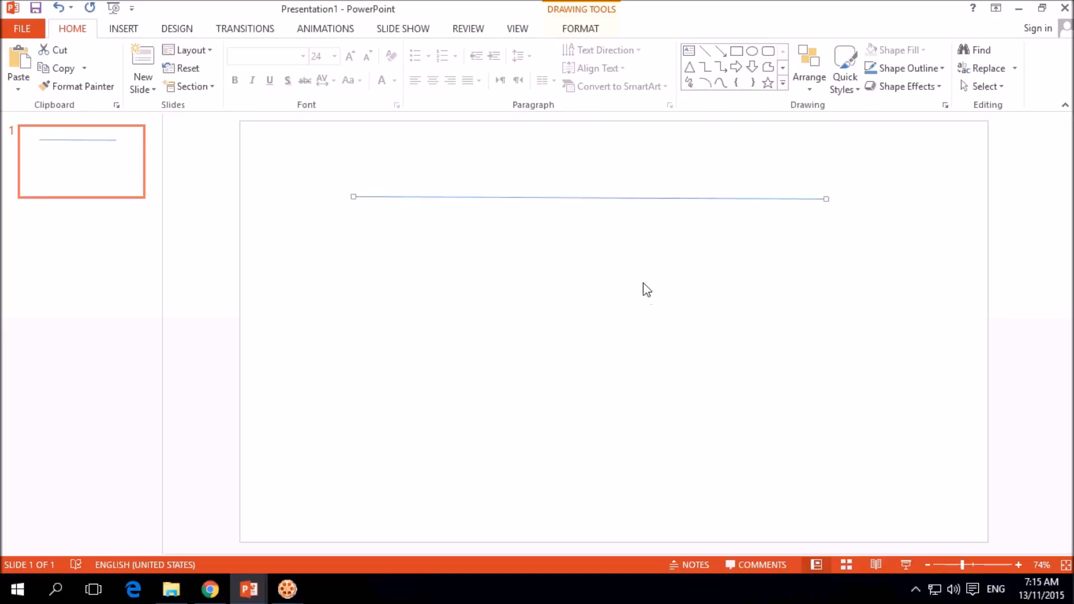
{"action": "mouse_move", "coordinate": [246, 96]}
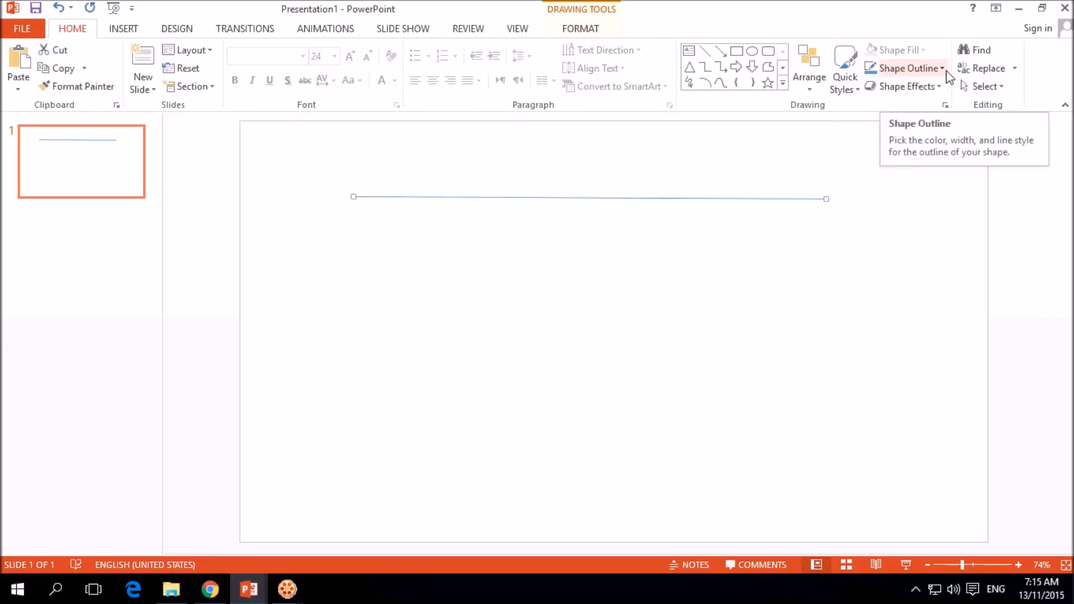
Apply a dashed outline style to the top line
{"action": "left_click", "coordinate": [940, 68]}
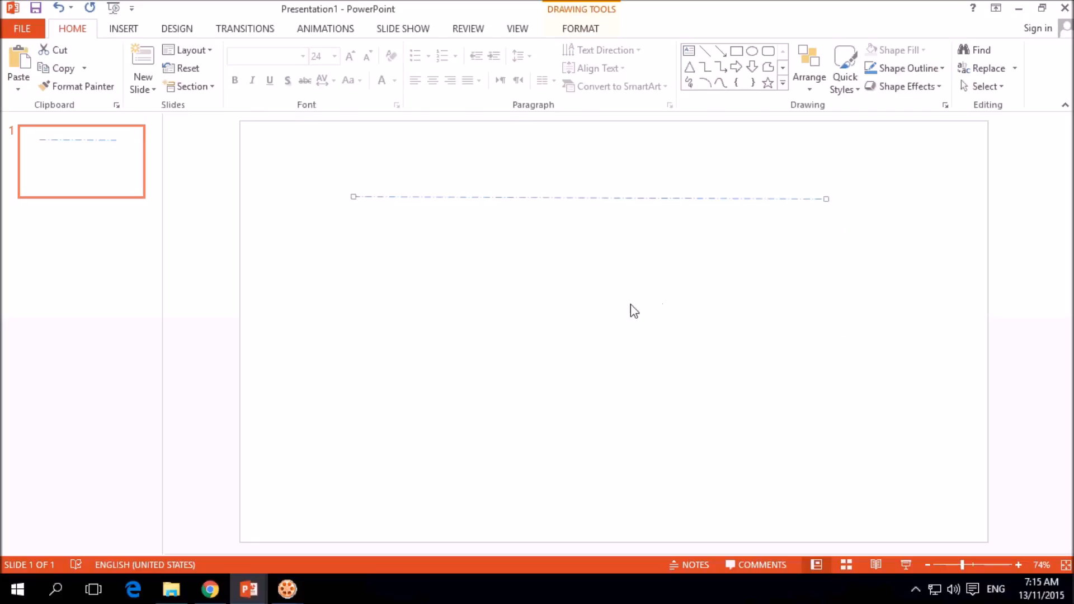
{"action": "mouse_move", "coordinate": [709, 53]}
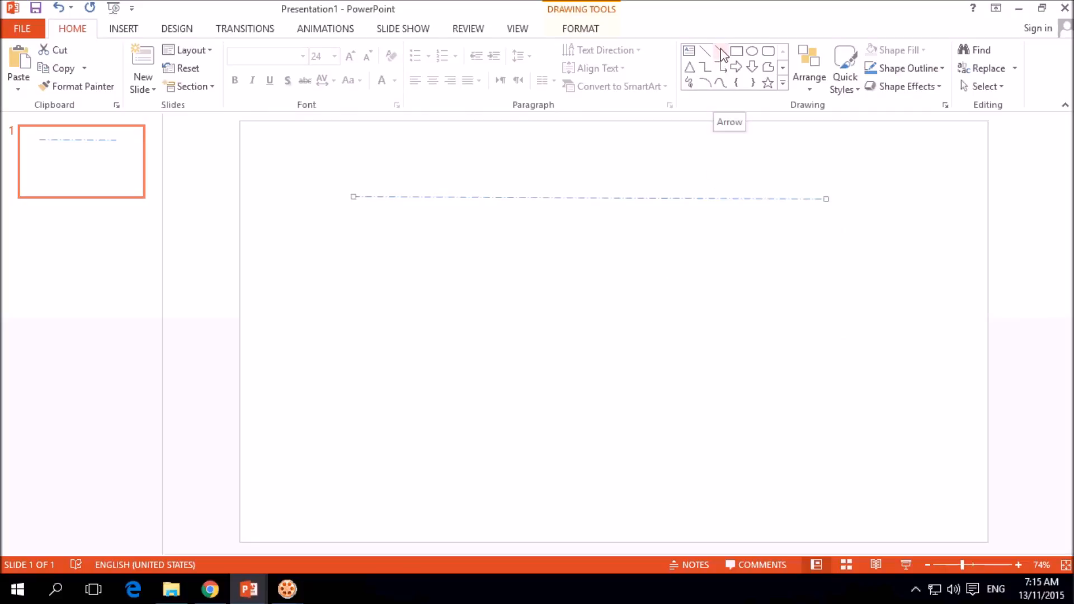
Draw a horizontal Arrow shape across the middle of the slide, below the dashed line
{"action": "left_click", "coordinate": [721, 51]}
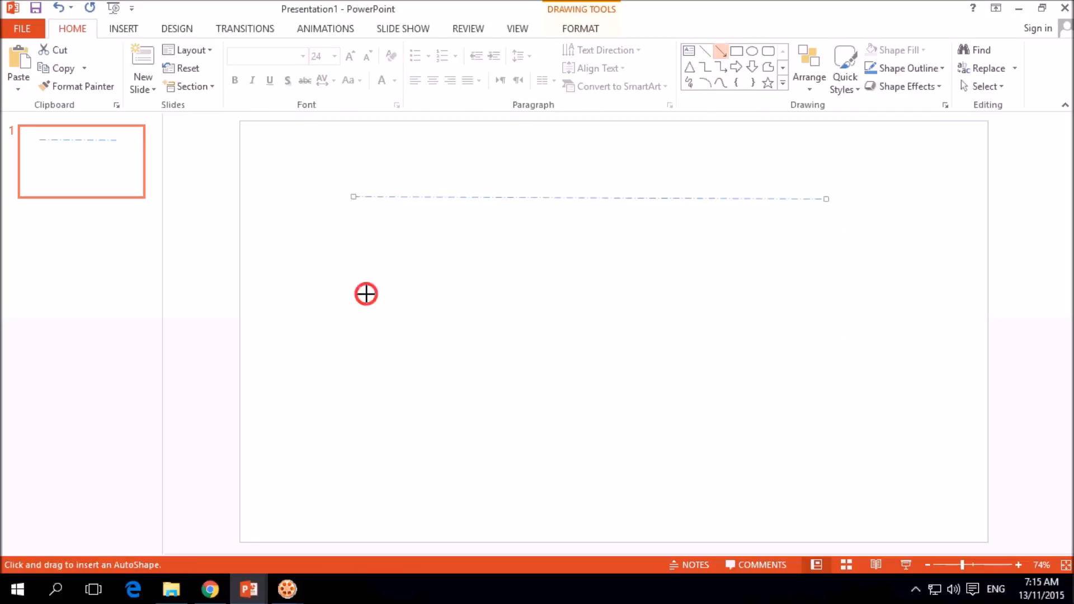
{"action": "left_click_drag", "start_coordinate": [366, 294], "coordinate": [828, 293]}
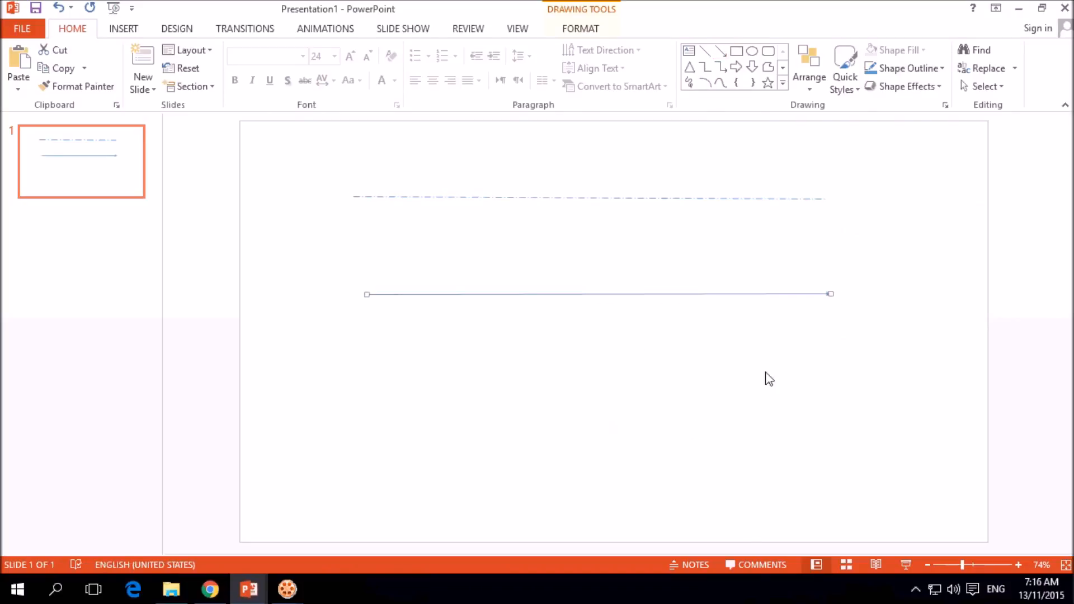
{"action": "left_click", "coordinate": [1019, 562]}
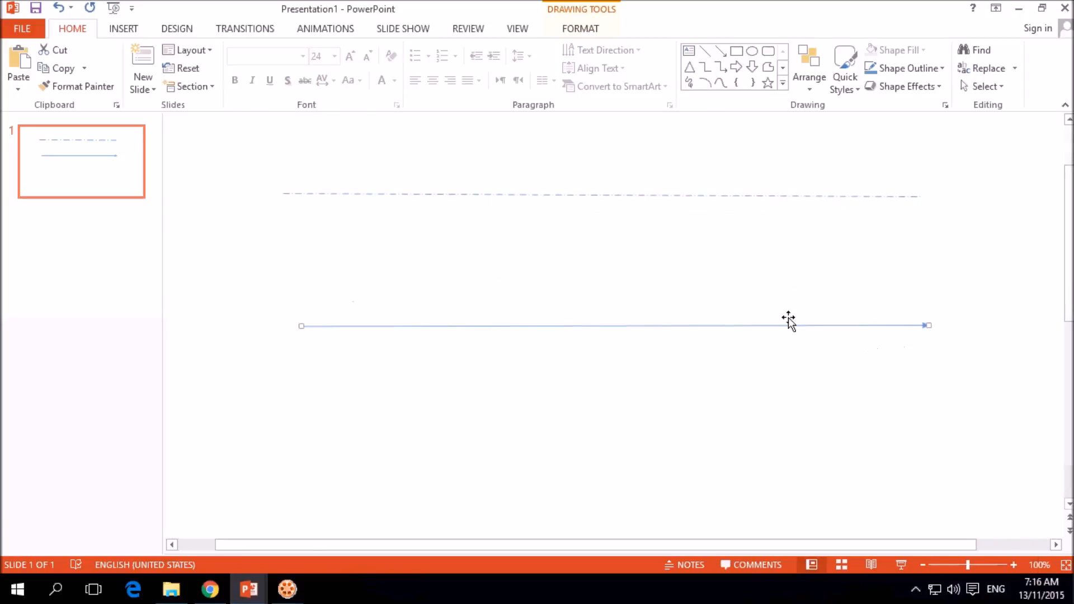
{"action": "mouse_move", "coordinate": [839, 182]}
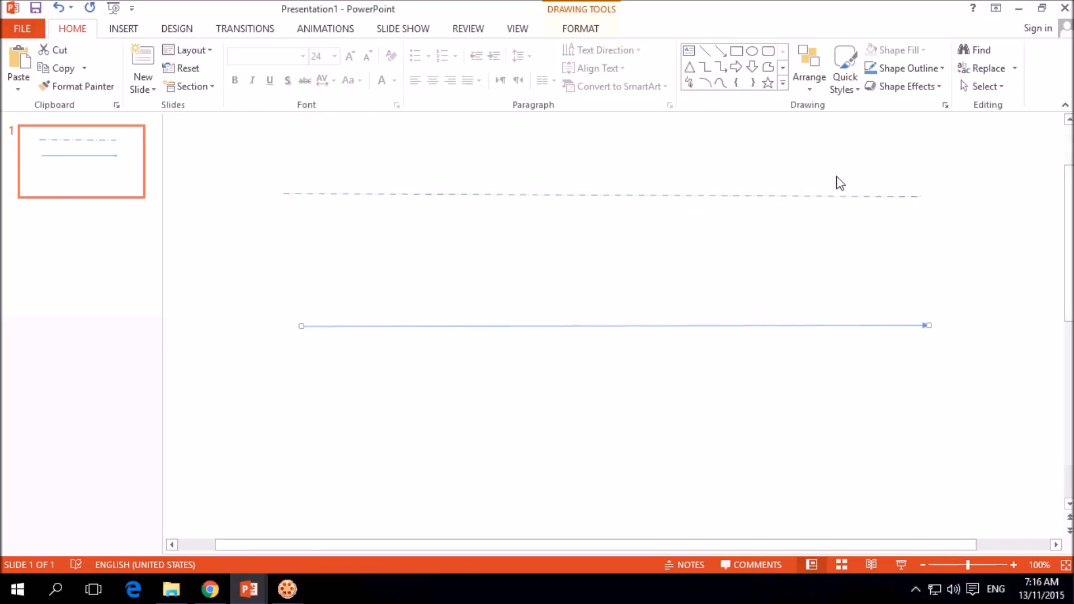
{"action": "mouse_move", "coordinate": [936, 90]}
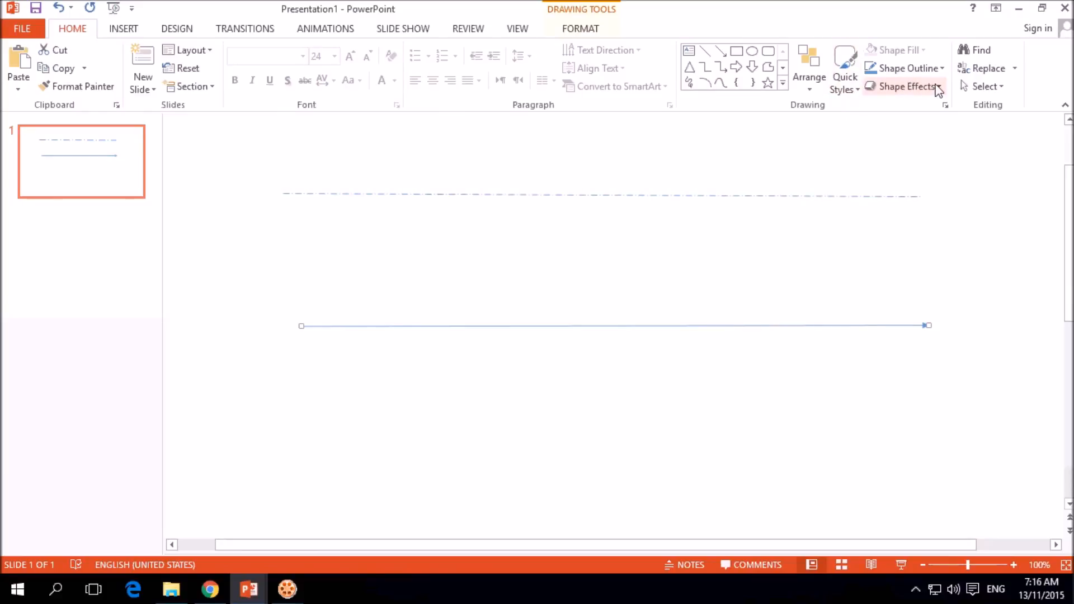
{"action": "mouse_move", "coordinate": [897, 106]}
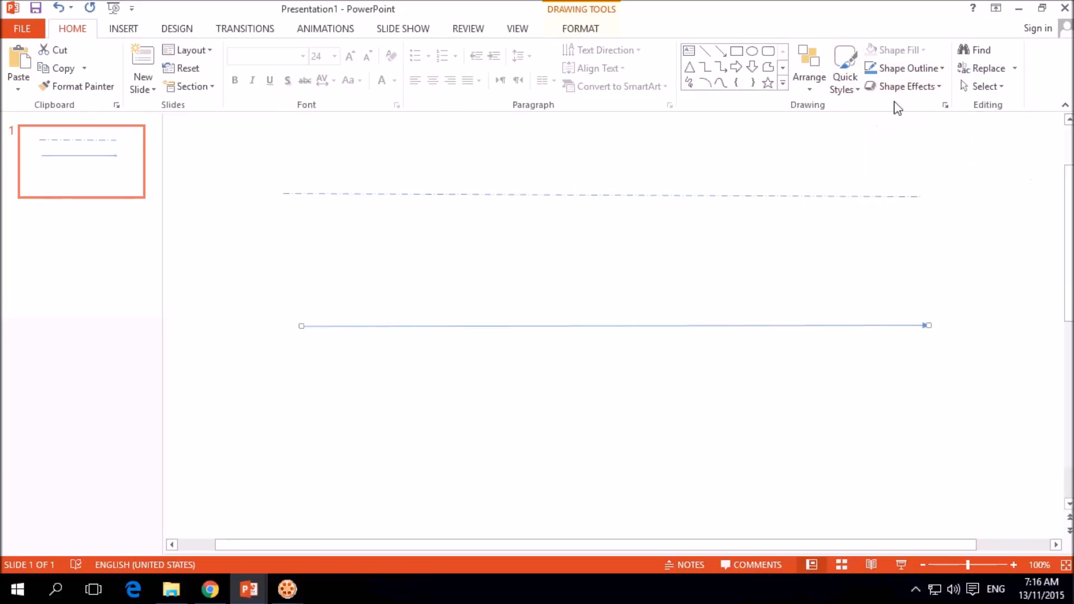
{"action": "mouse_move", "coordinate": [582, 326]}
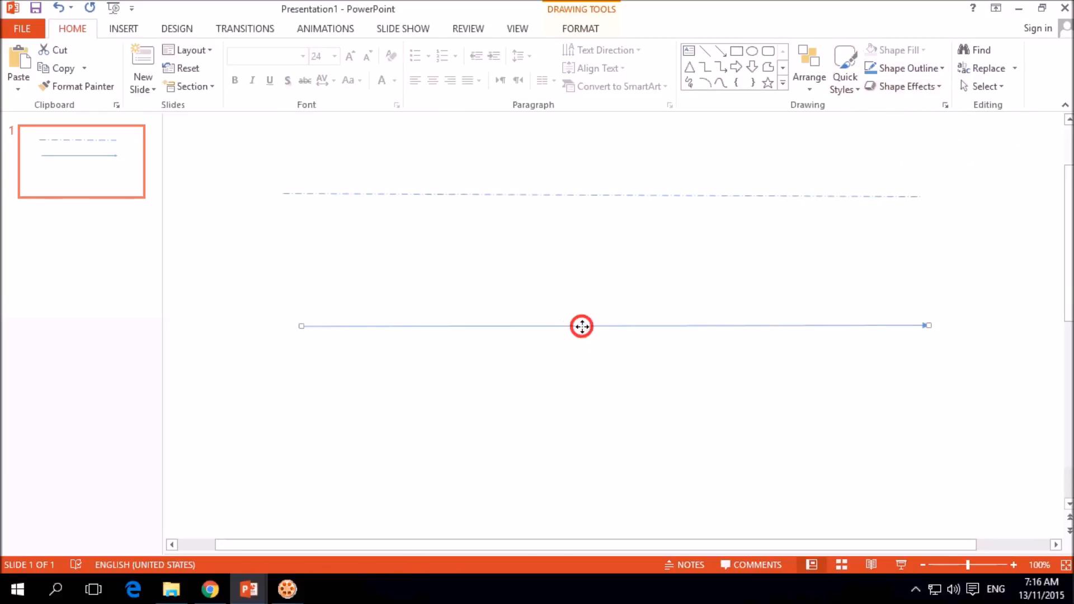